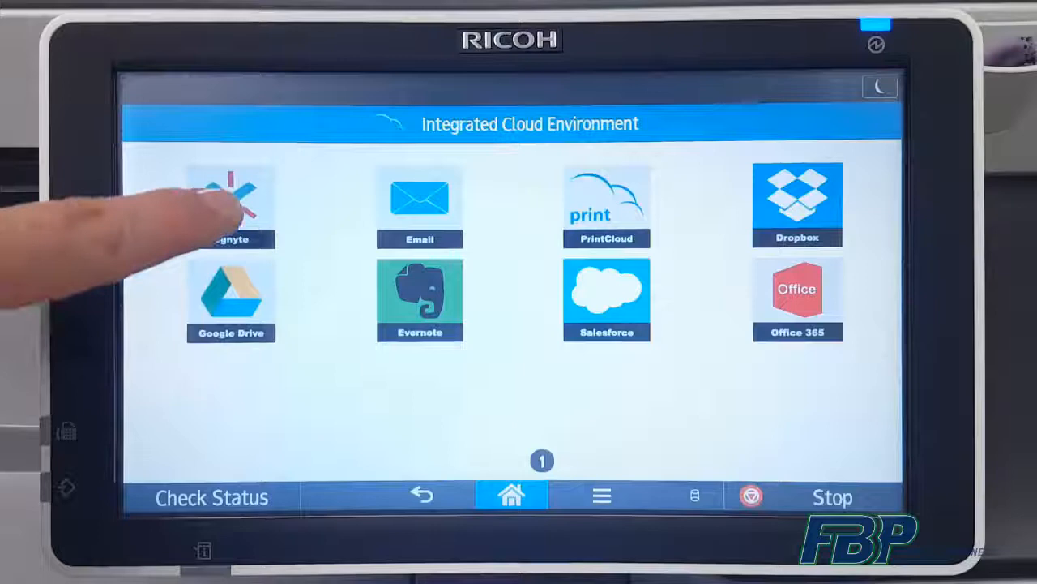
- Launch the Egnyte connector from the ICE home screen
{"action": "left_click", "coordinate": [231, 205]}
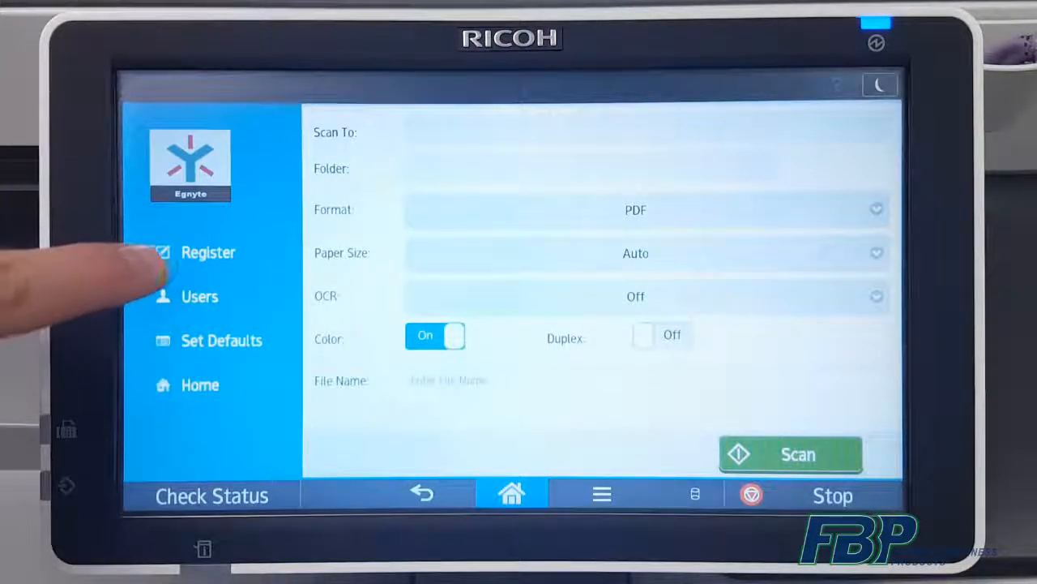
- Submit a new Scan to Egnyte user registration for the Egnyte account email and acknowledge the check-email notice
{"action": "left_click", "coordinate": [208, 252]}
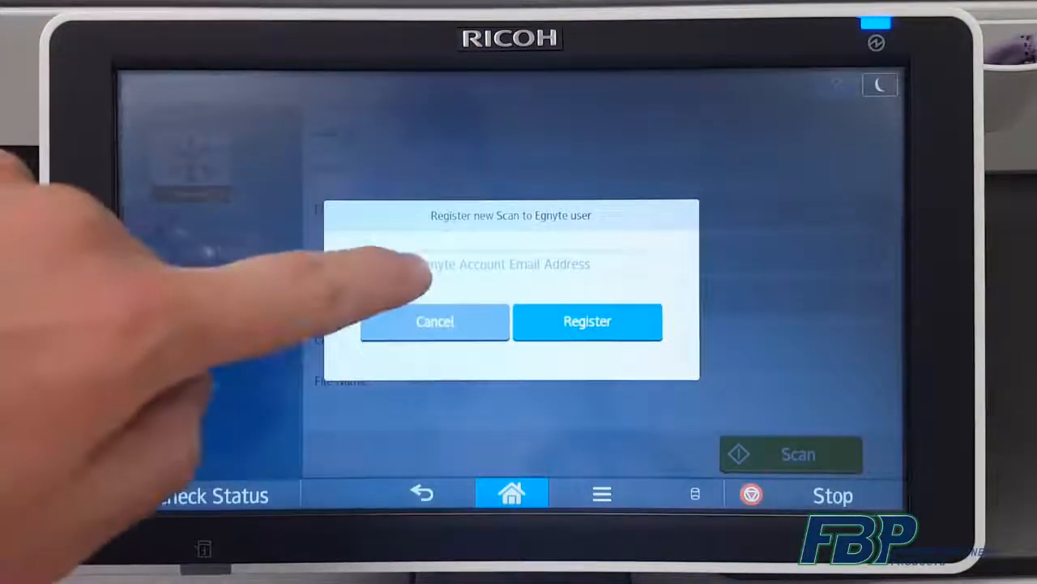
{"action": "left_click", "coordinate": [506, 263]}
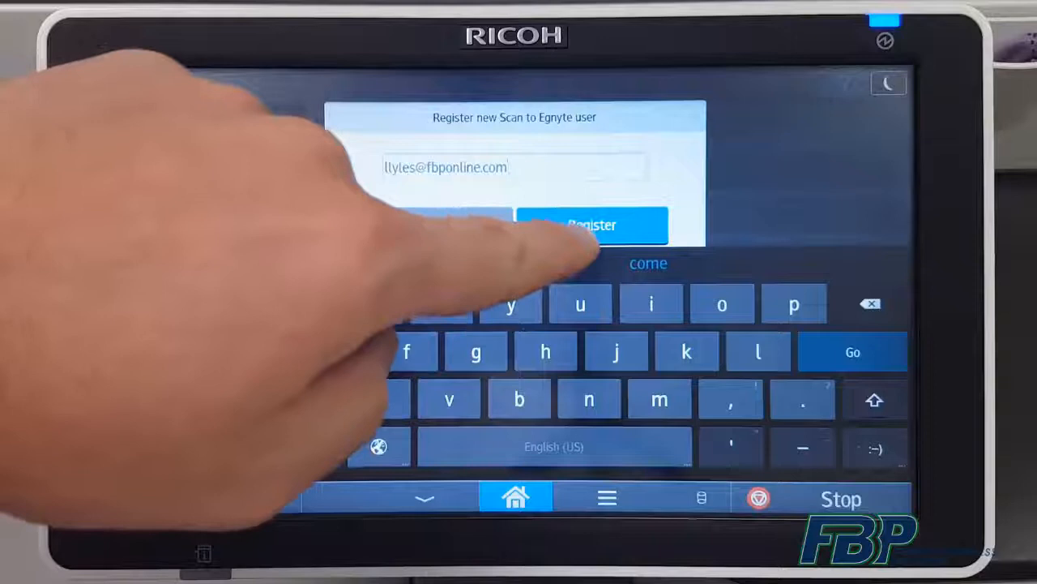
{"action": "left_click", "coordinate": [591, 225]}
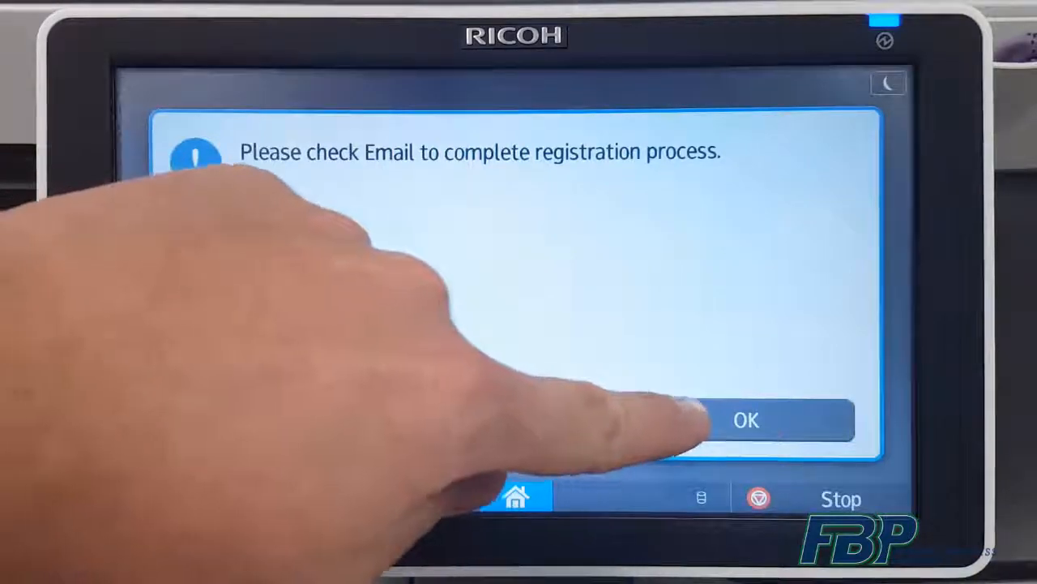
{"action": "left_click", "coordinate": [745, 419]}
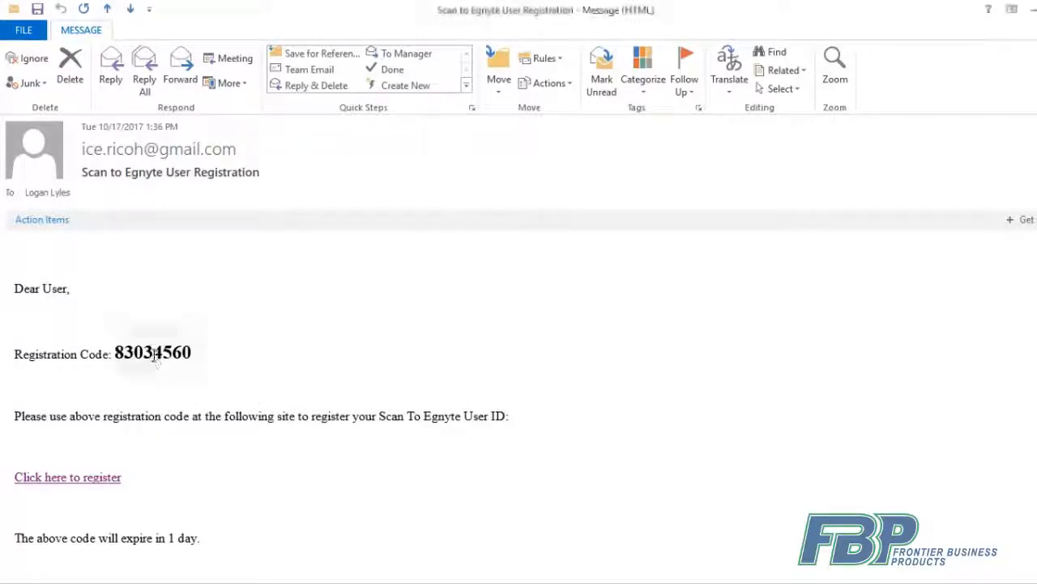
{"action": "right_click", "coordinate": [153, 353]}
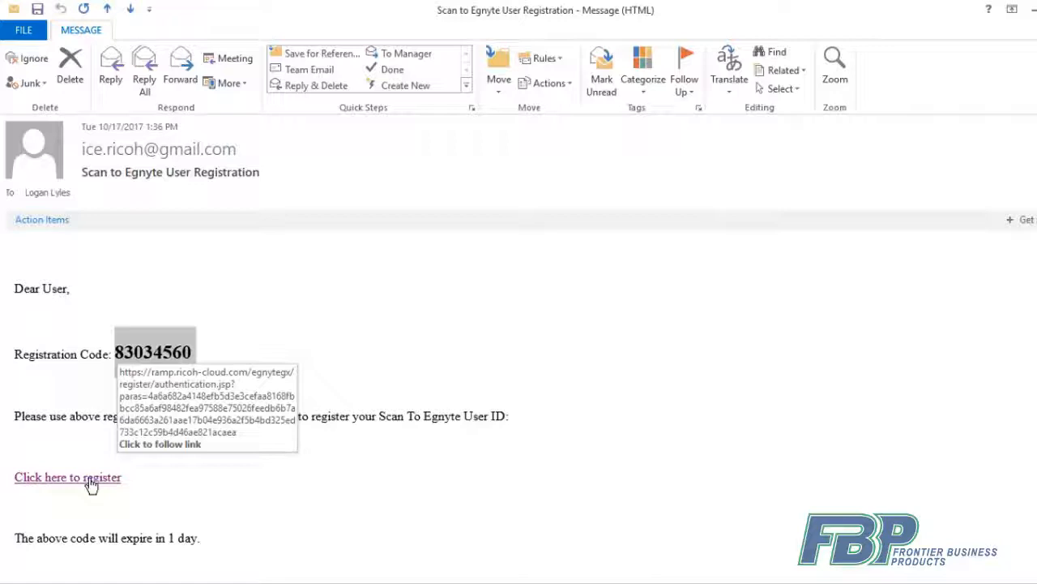
{"action": "left_click", "coordinate": [67, 476]}
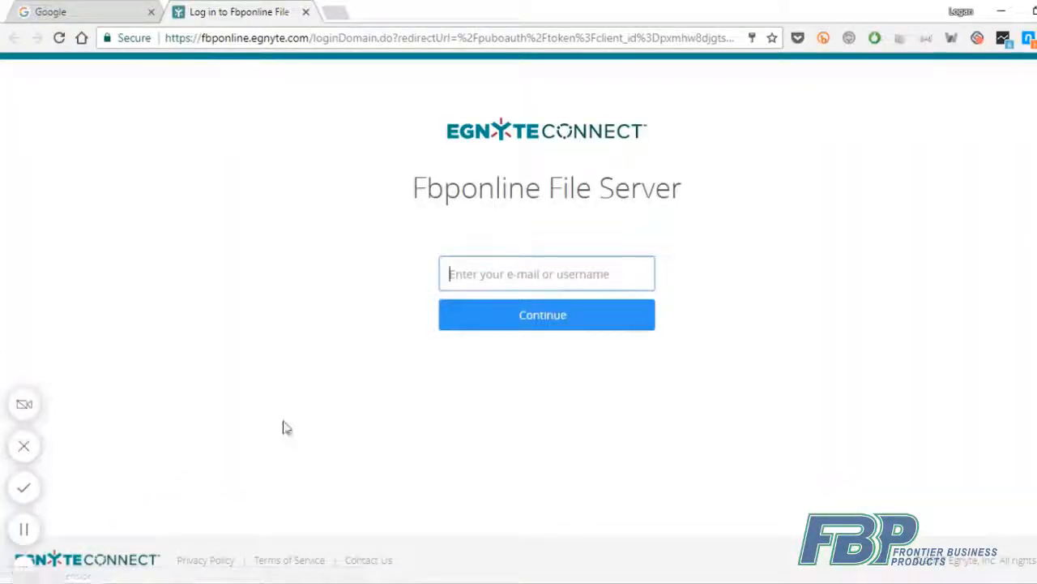
- Log in to Egnyte Connect with the account email and password, then authorize Scan to Egnyte
{"action": "left_click", "coordinate": [546, 315]}
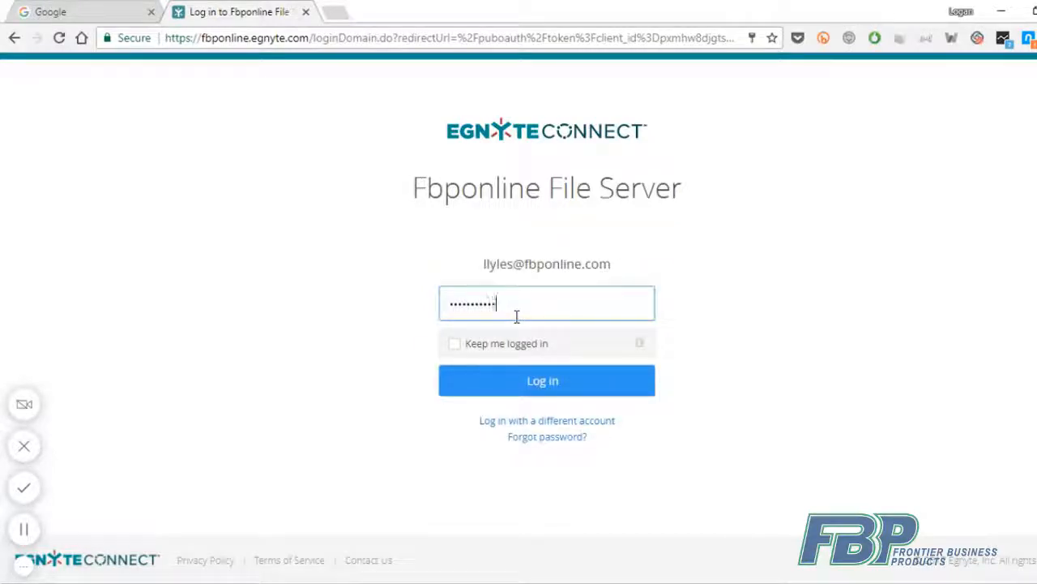
{"action": "mouse_move", "coordinate": [542, 381]}
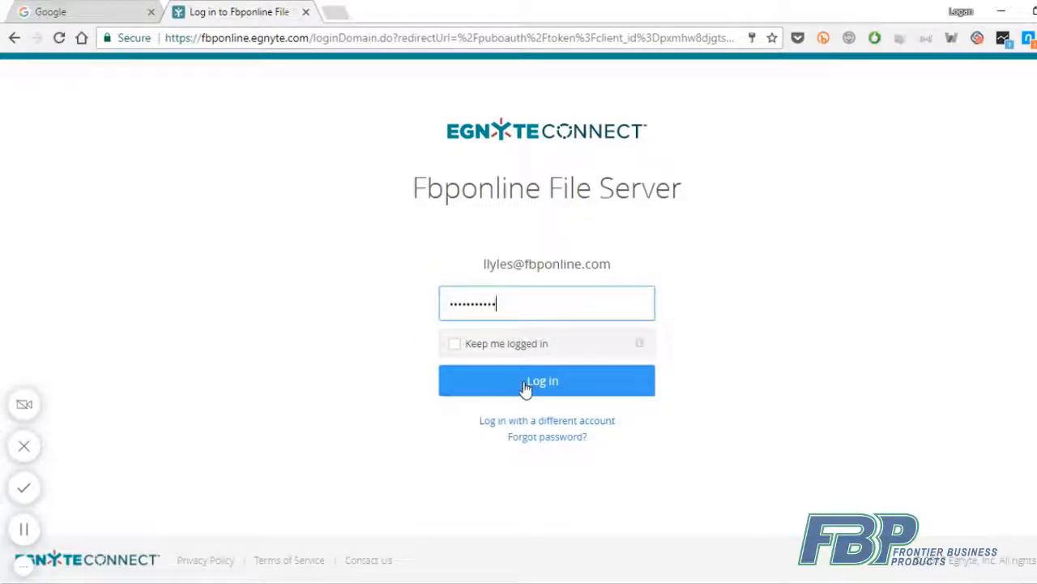
{"action": "left_click", "coordinate": [547, 381]}
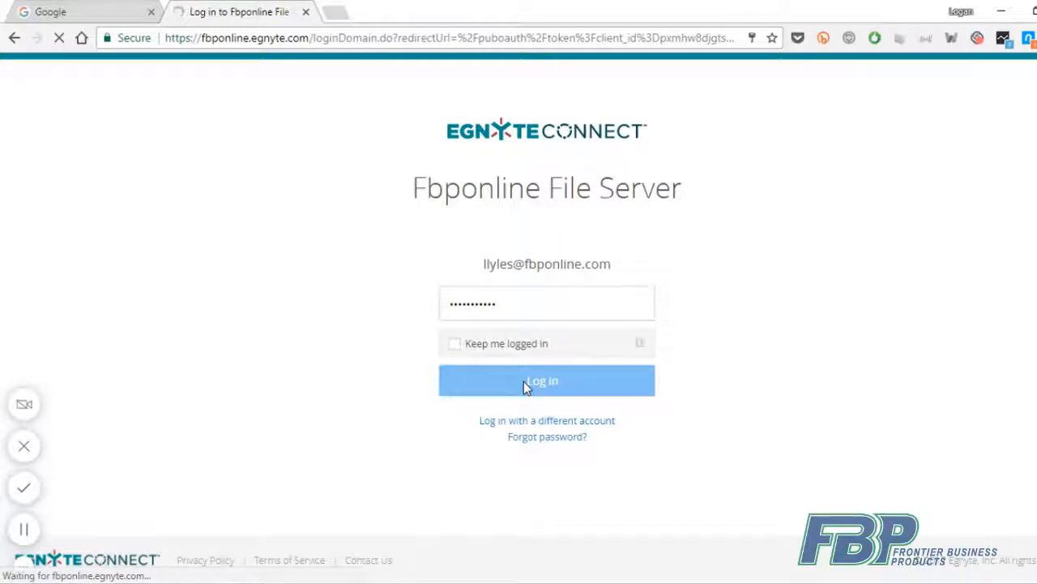
{"action": "left_click", "coordinate": [546, 380]}
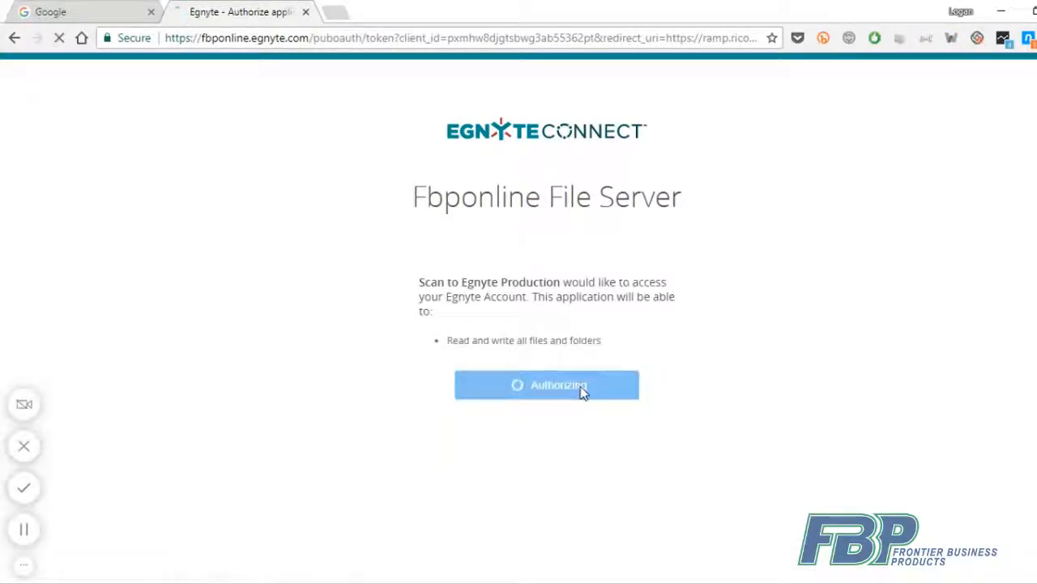
{"action": "left_click", "coordinate": [546, 384]}
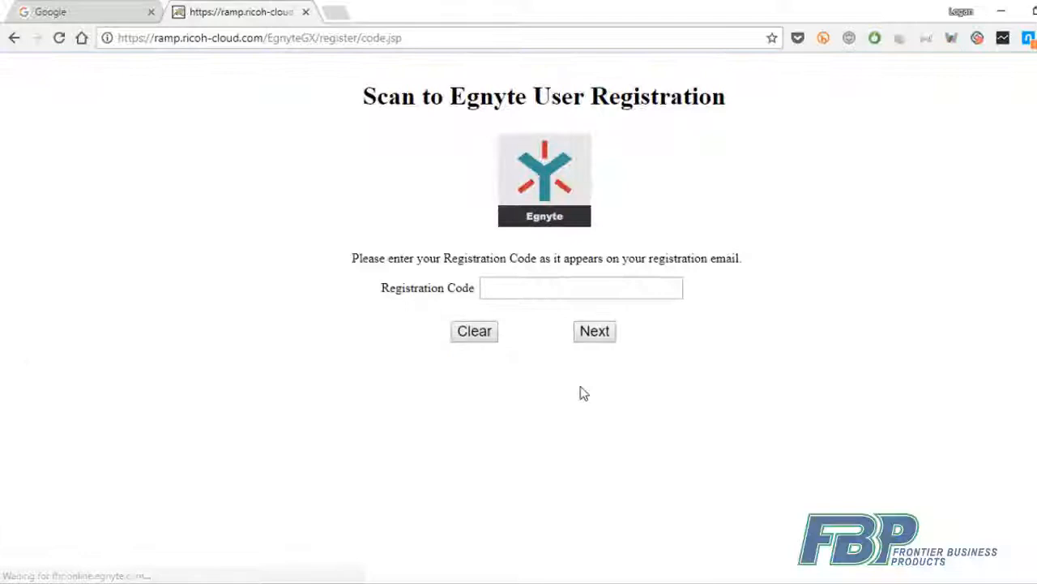
{"action": "right_click", "coordinate": [580, 288]}
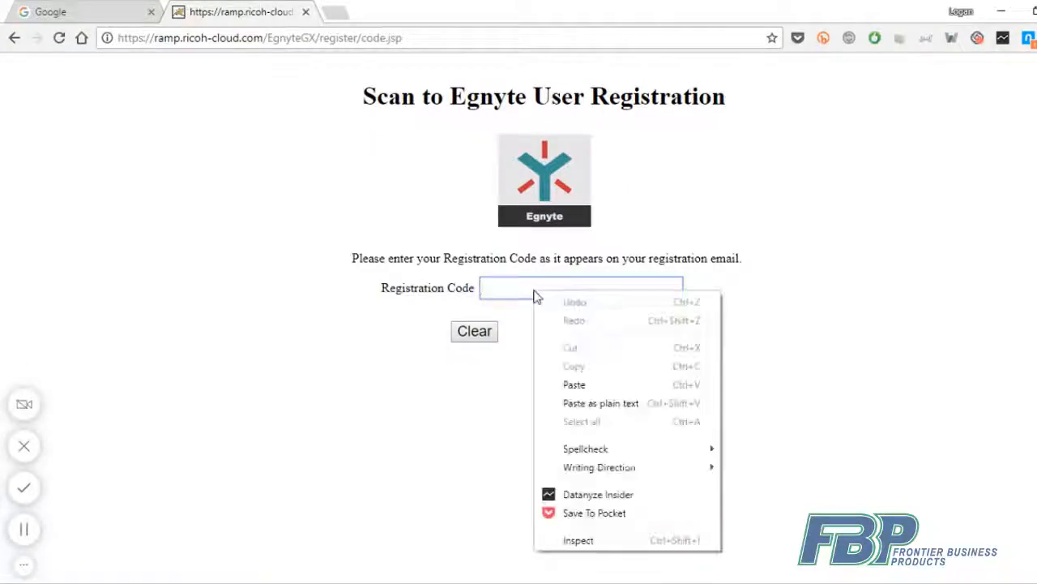
{"action": "left_click", "coordinate": [574, 384]}
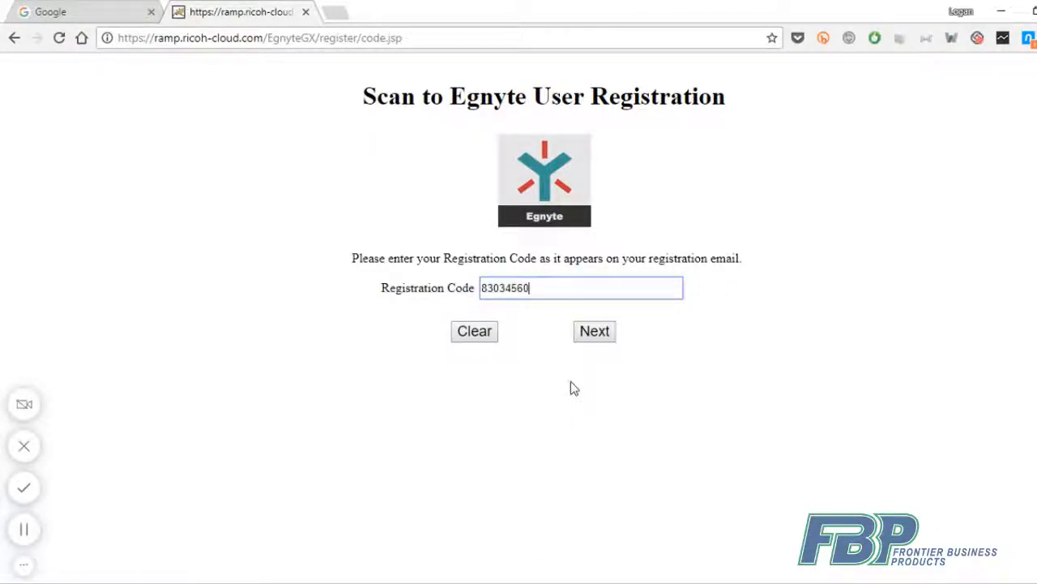
{"action": "mouse_move", "coordinate": [594, 331]}
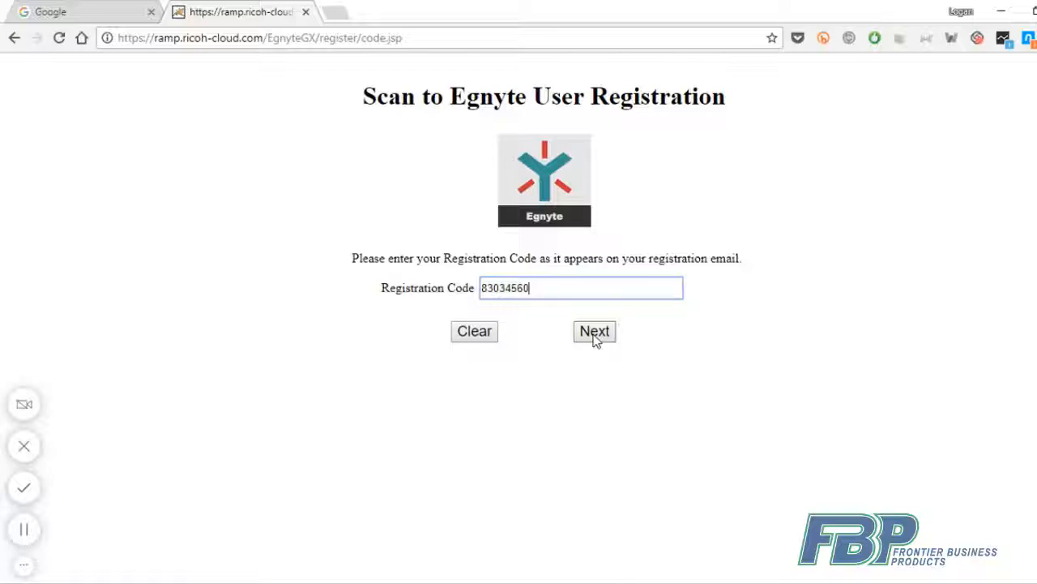
{"action": "left_click", "coordinate": [594, 330]}
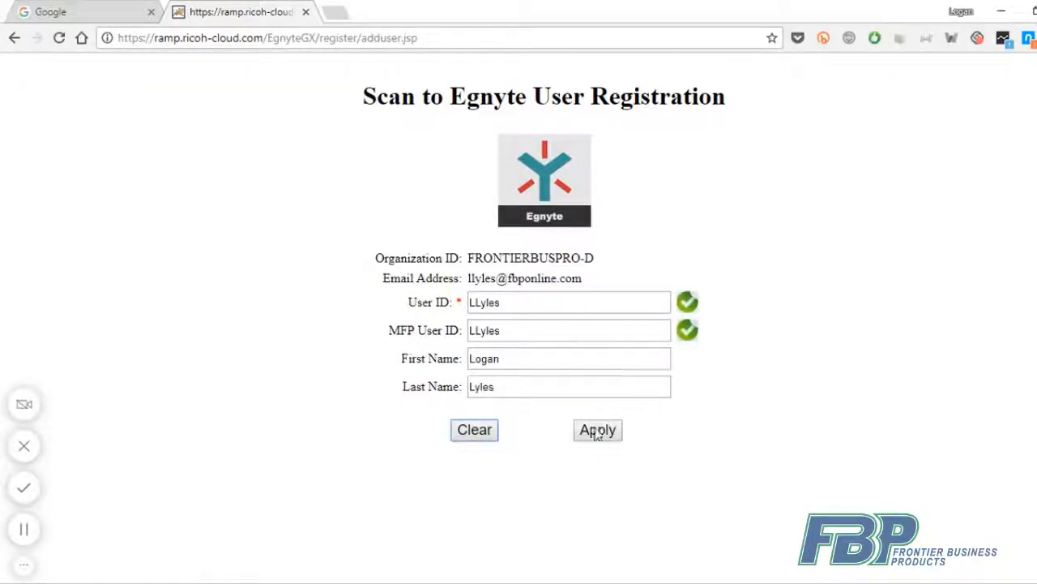
{"action": "left_click", "coordinate": [598, 430]}
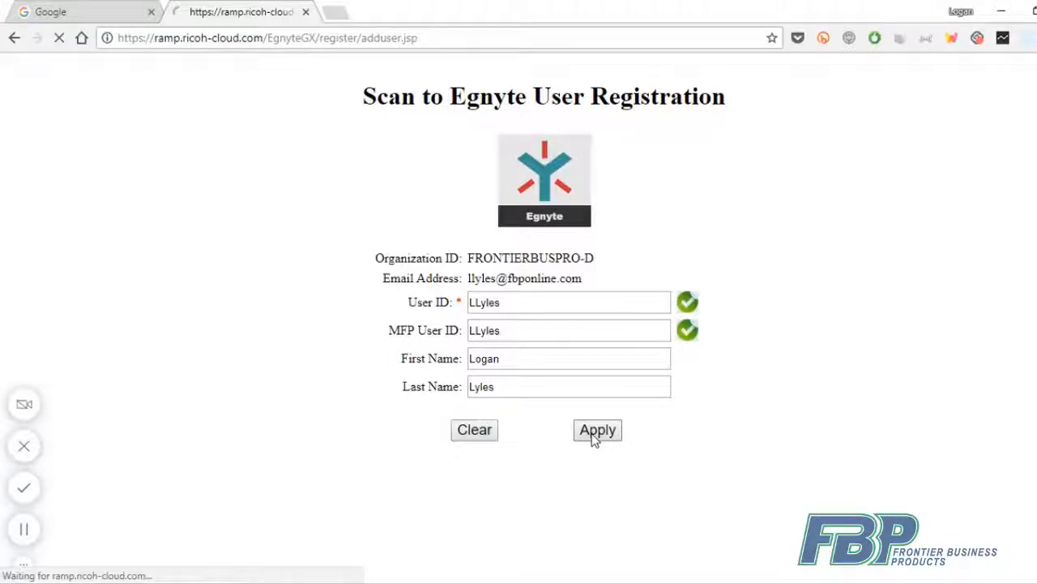
{"action": "left_click", "coordinate": [597, 430]}
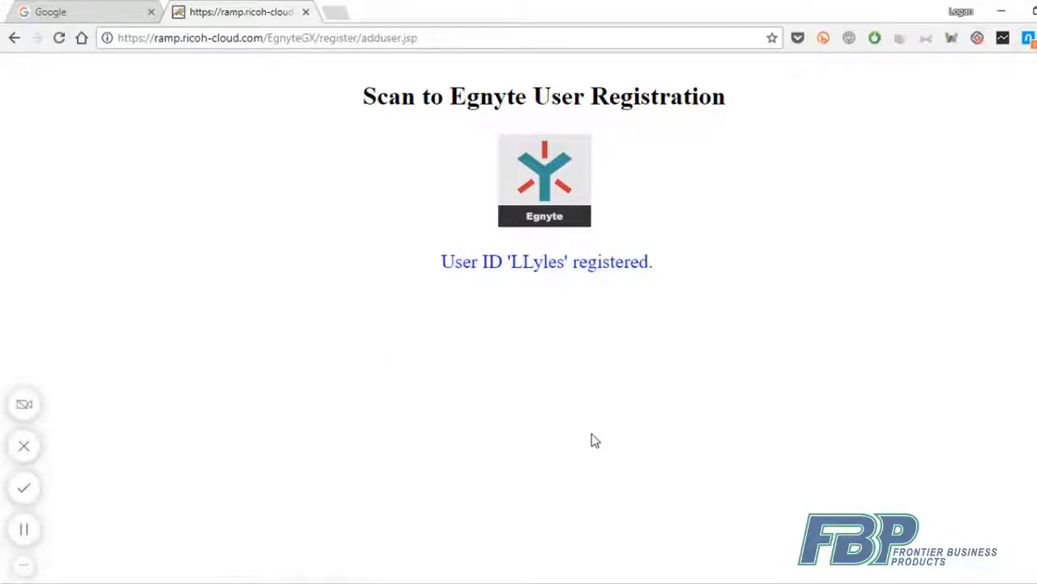